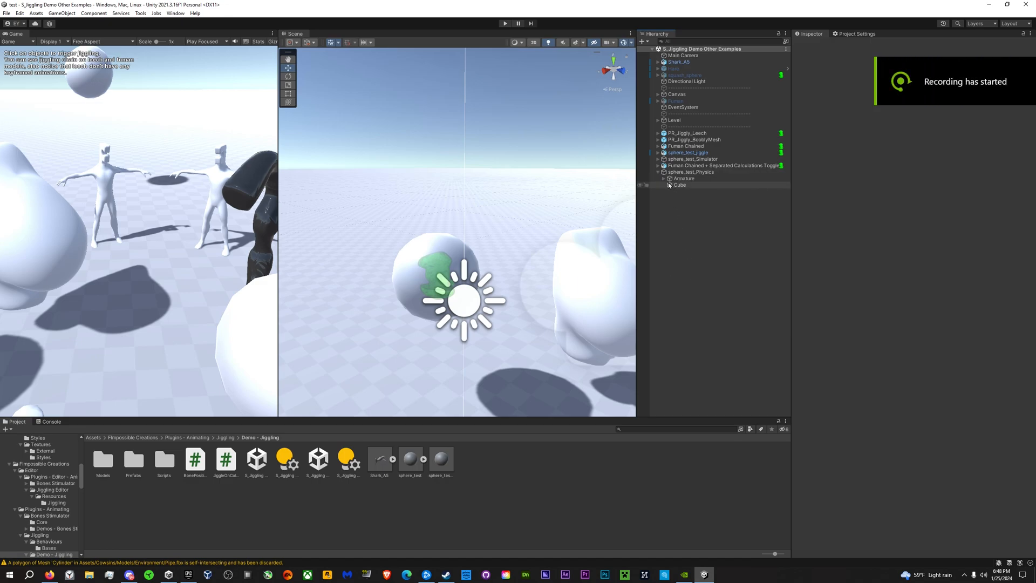
Expand sphere_test_Physics to its full bone chain and frame the sphere up close
left_click(684, 178)
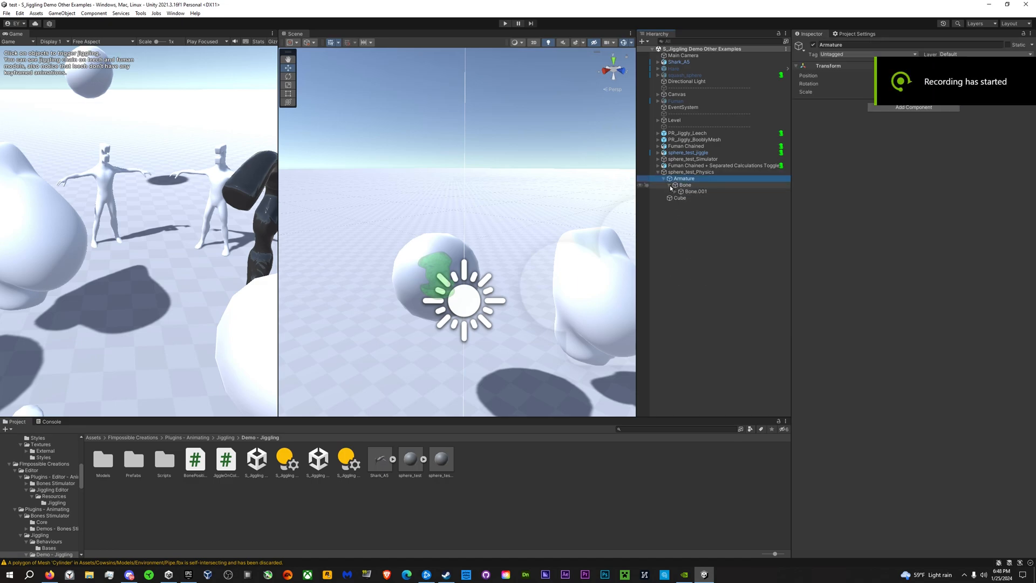
left_click(690, 172)
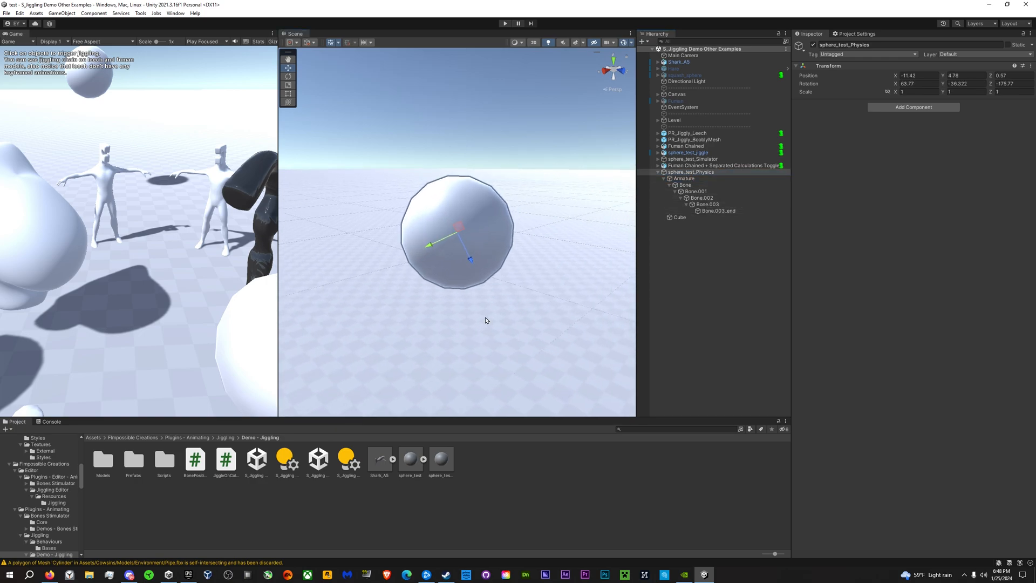
left_click_drag(485, 321, 472, 275)
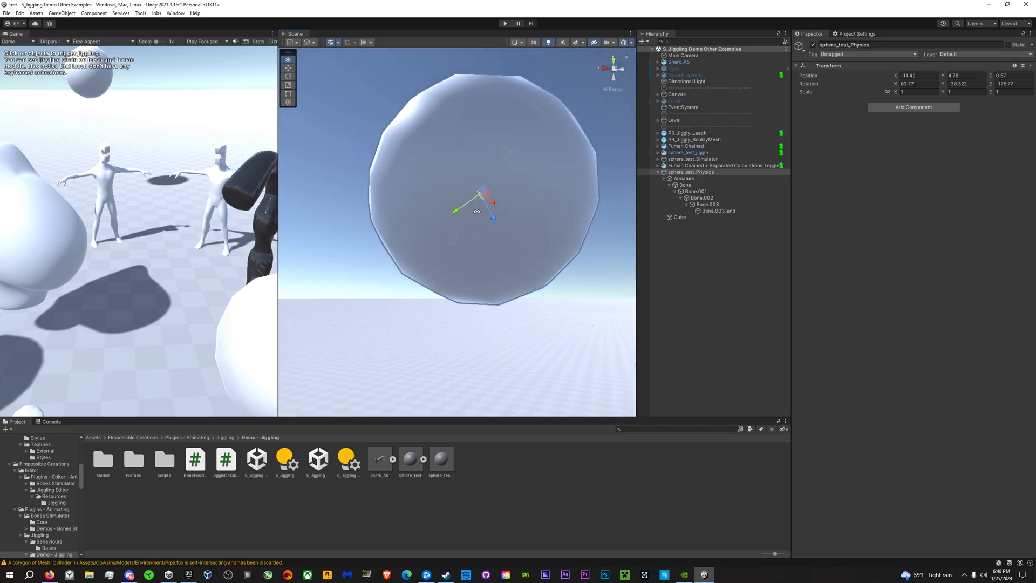
Select the sphere's bones together for the Rigidbody and 0.001-radius Sphere Collider
left_click(687, 146)
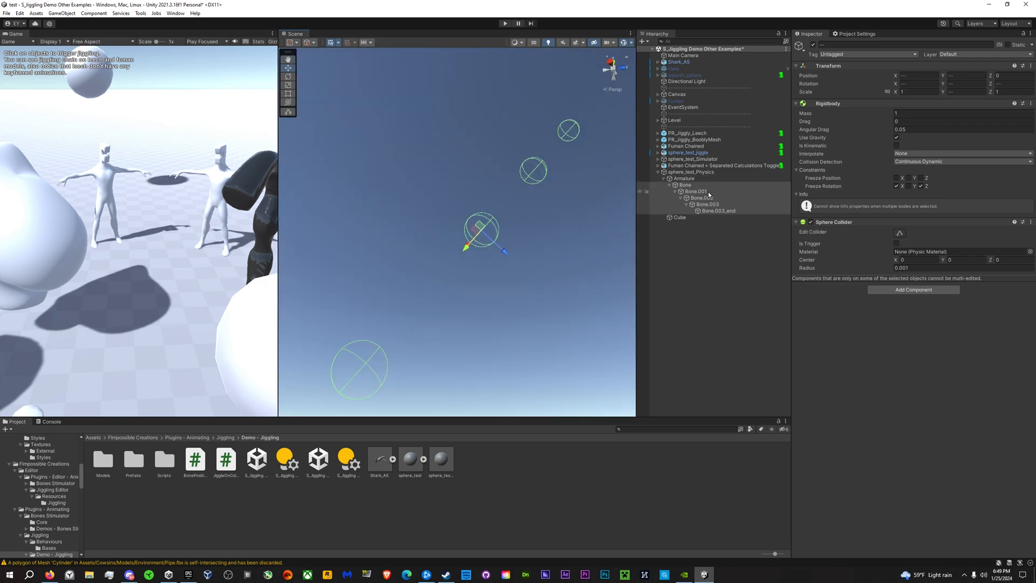
Review Bone.003_end's Parent Constraint sourced from Bone.003 at weight 0.2, then run the scene
left_click(719, 210)
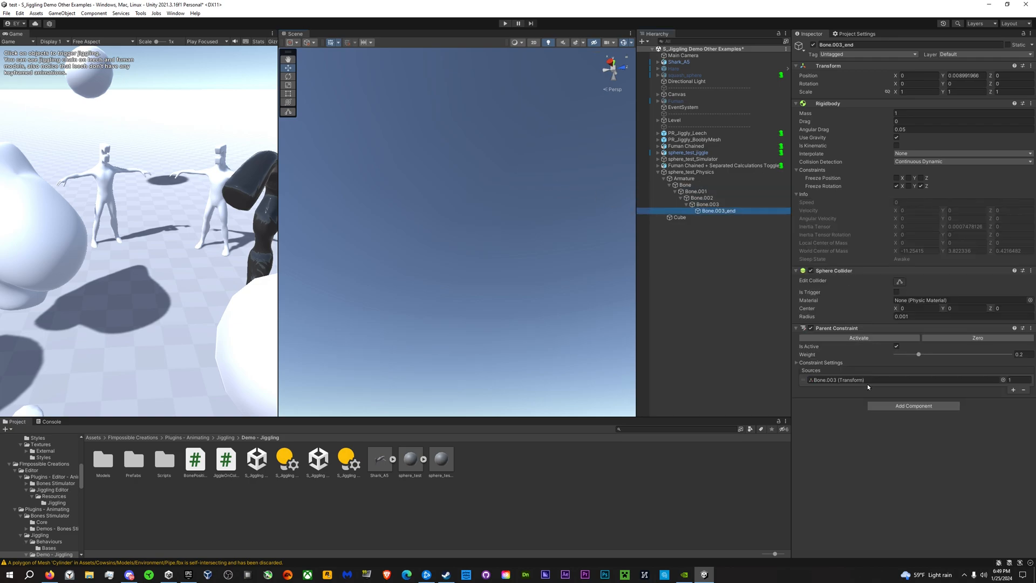
left_click(701, 204)
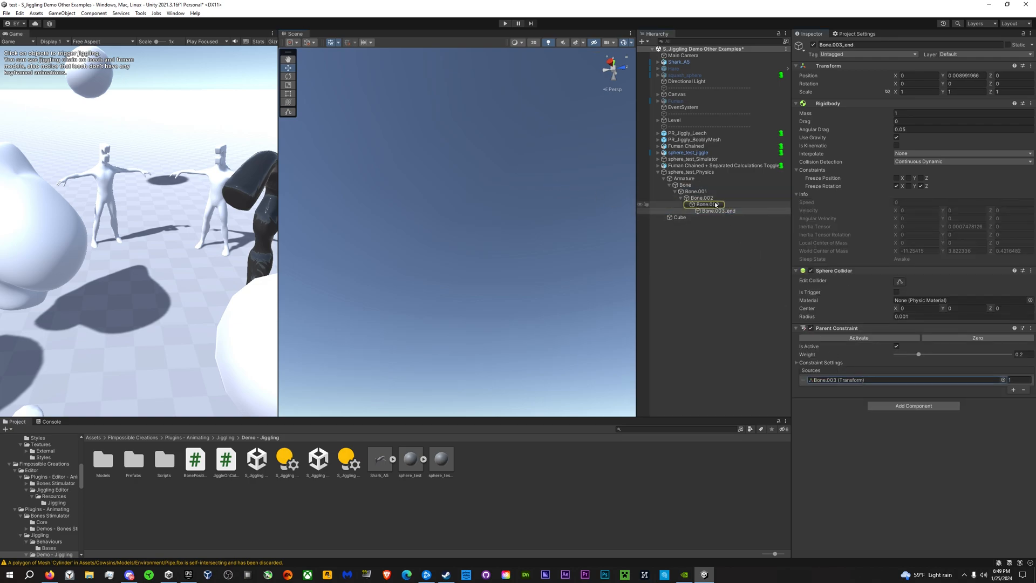
left_click(703, 204)
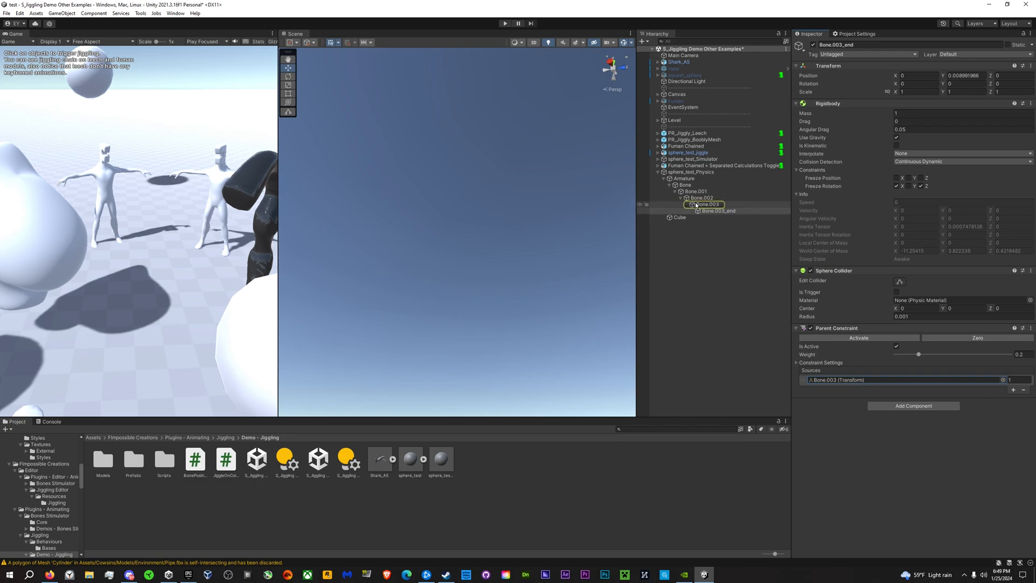
left_click(700, 198)
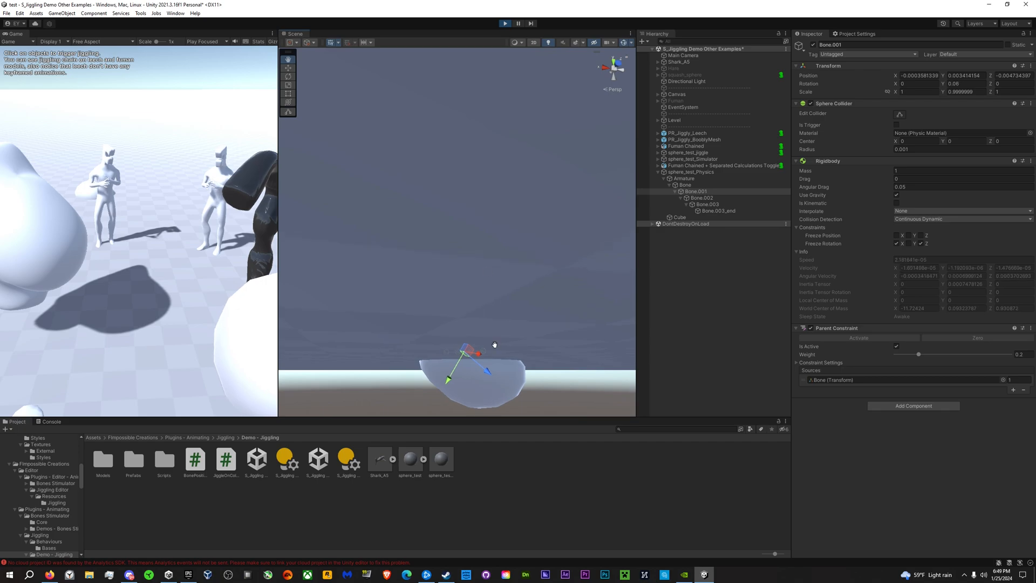
Inspect sphere_test_jiggle's Rigidbody, Sphere Collider, Jiggle On Collision and FJiggling Multi
left_click(702, 198)
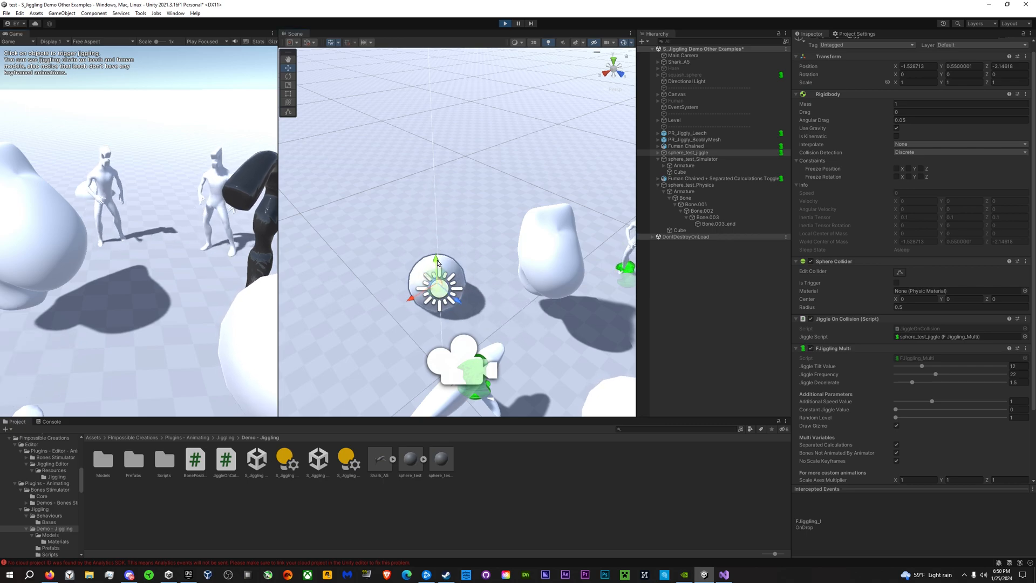
Lift the jiggle sphere's Position Y during play, then inspect sphere_test_Simulator's Bone stimulator
left_click(724, 191)
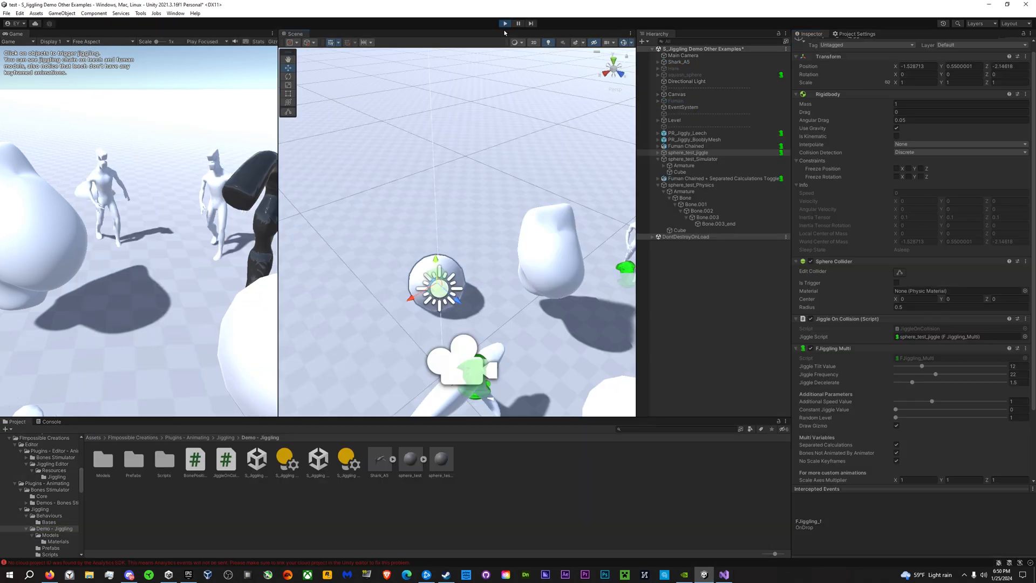
left_click(519, 23)
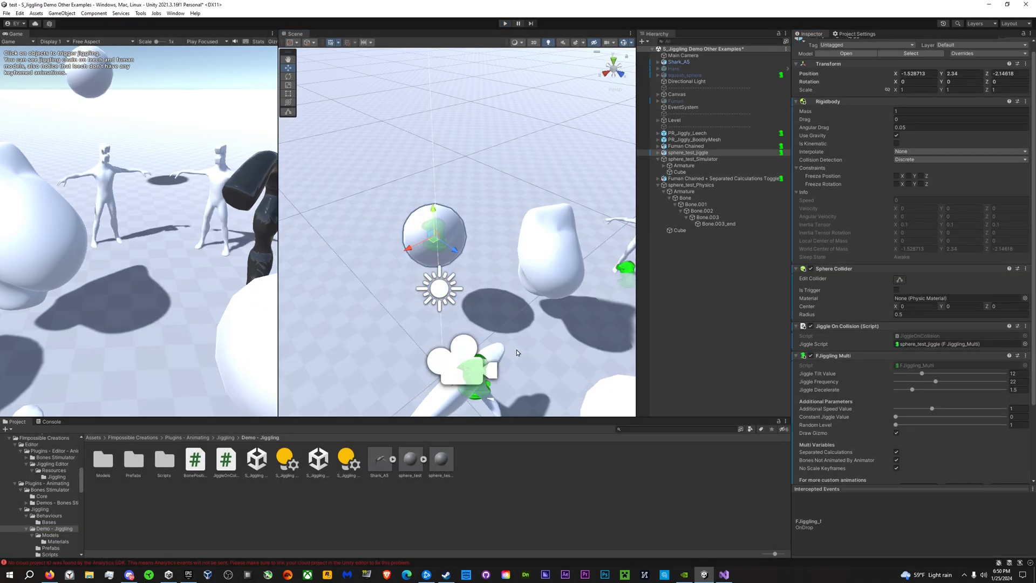
left_click(504, 23)
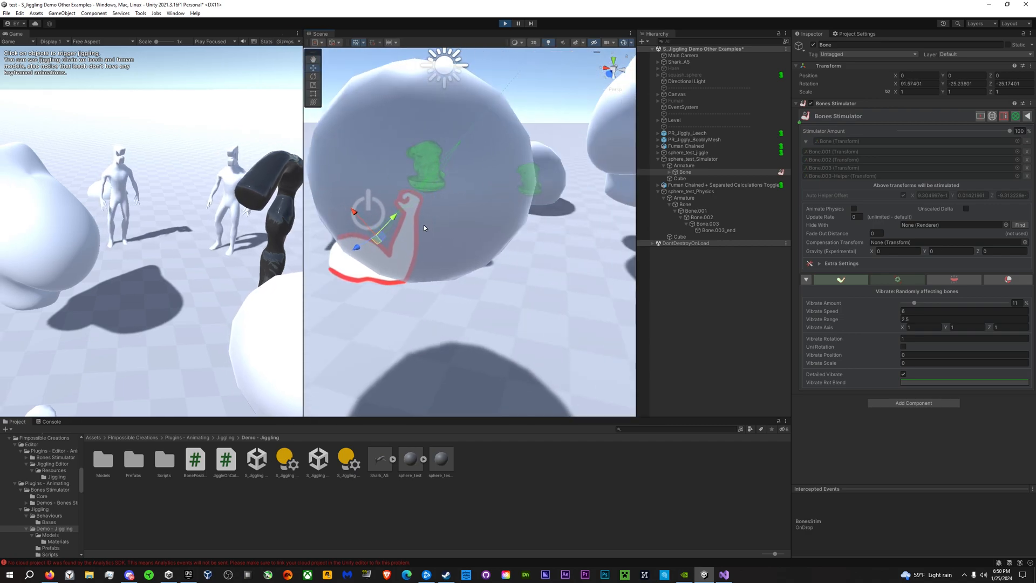
Switch the Bones Stimulator to Simple Squeezing mode on the first bone
left_click(685, 171)
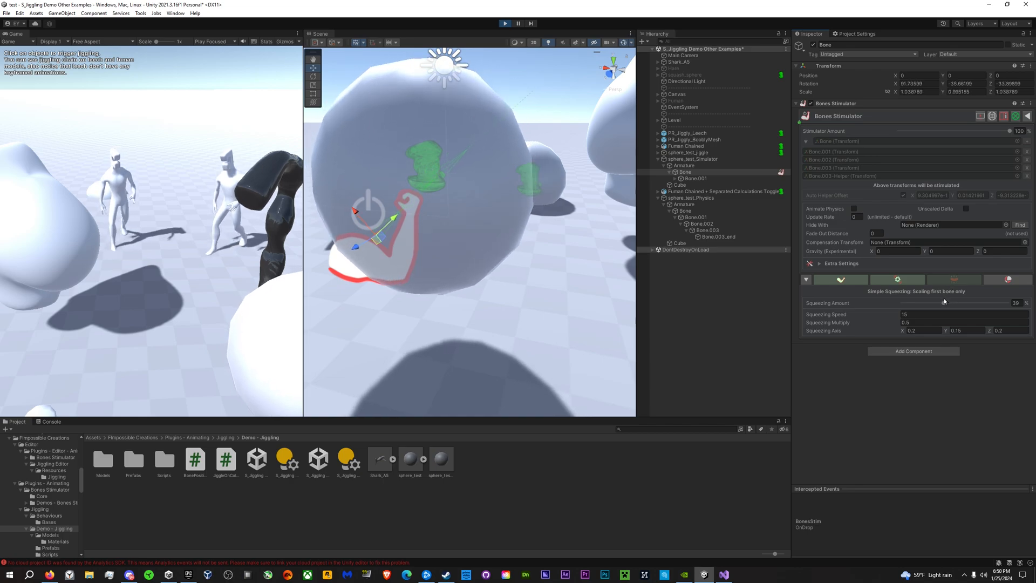
left_click(897, 278)
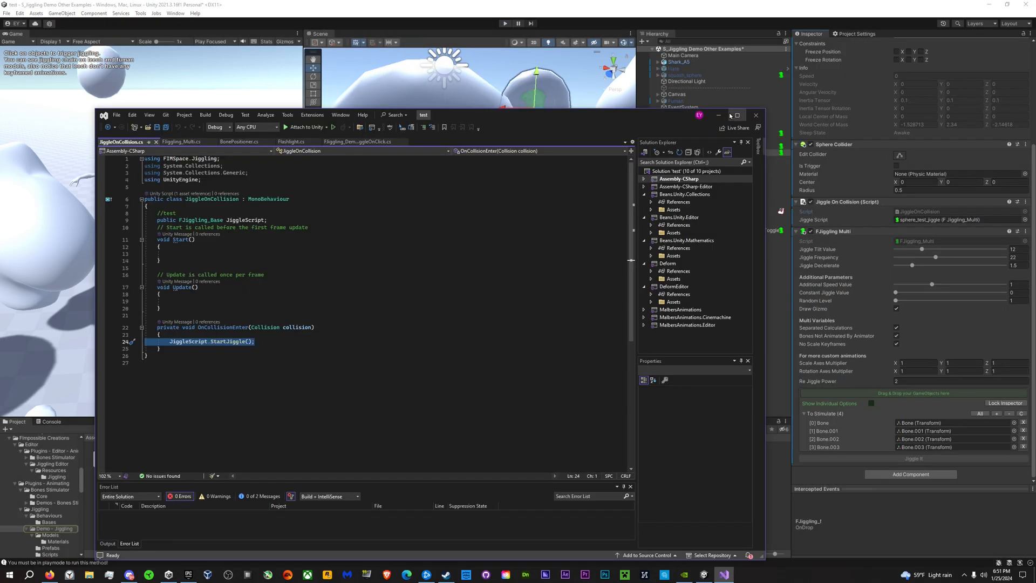
mouse_move(737, 115)
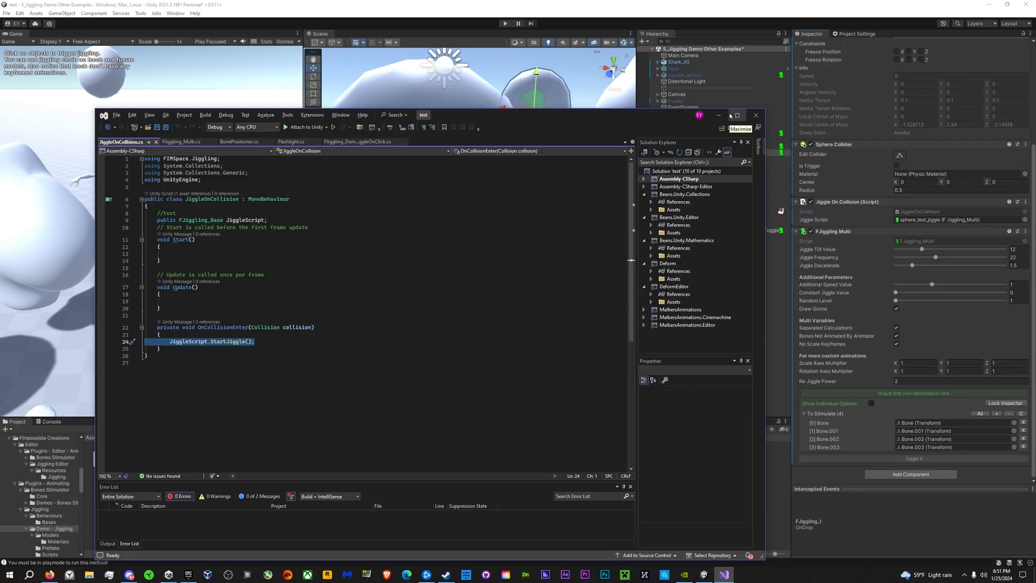